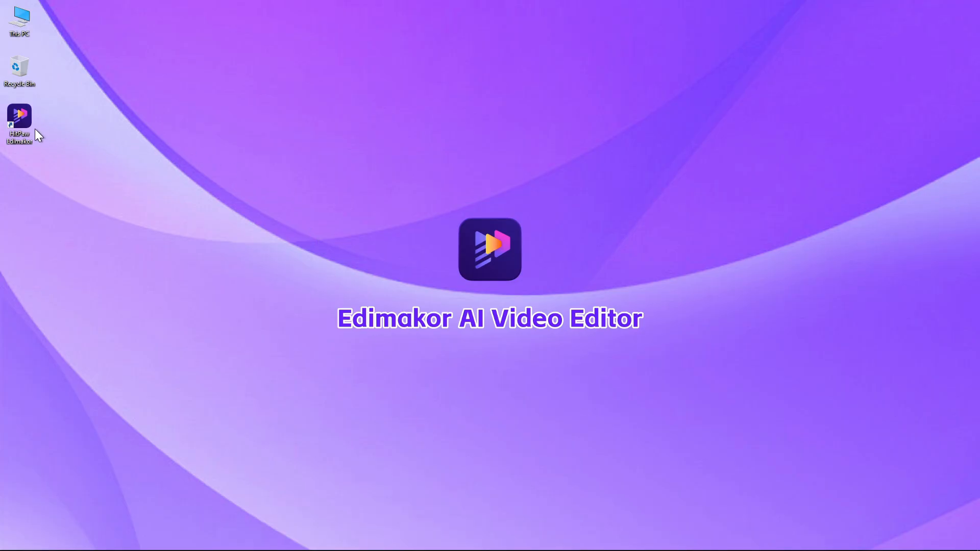
- Launch Edimakor and scroll through the Toolbox's video, audio, image and text tools
{"action": "double_click", "coordinate": [20, 119]}
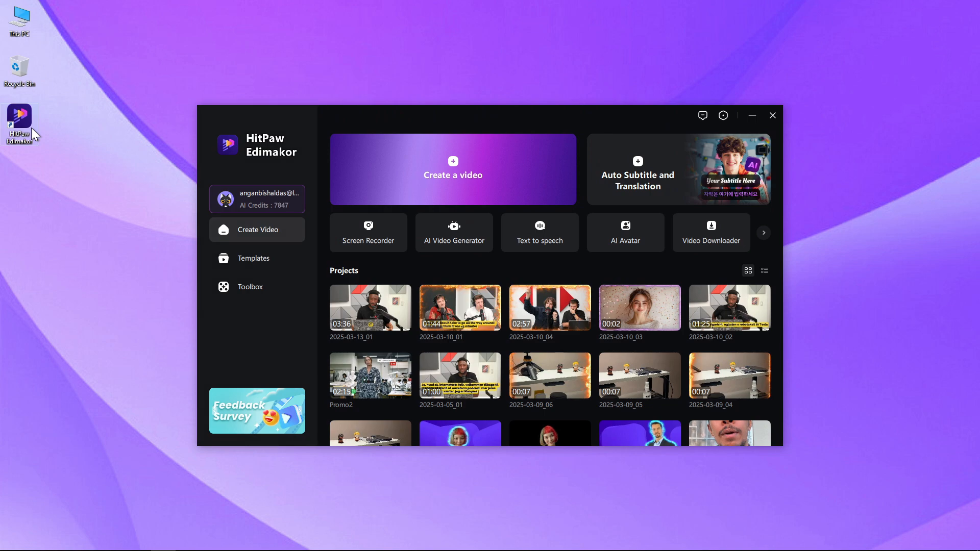
{"action": "left_click", "coordinate": [250, 286]}
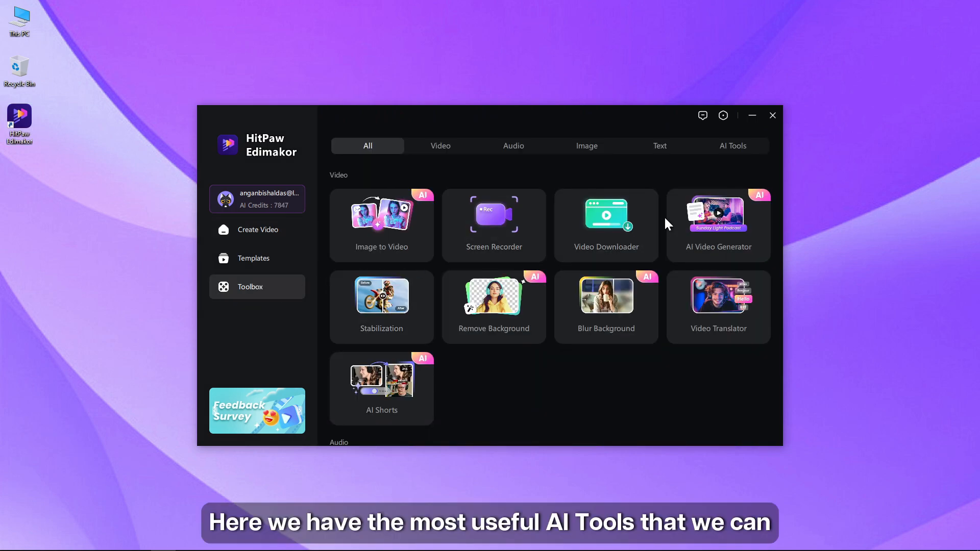
{"action": "scroll", "scroll_direction": "down", "scroll_amount": 3}
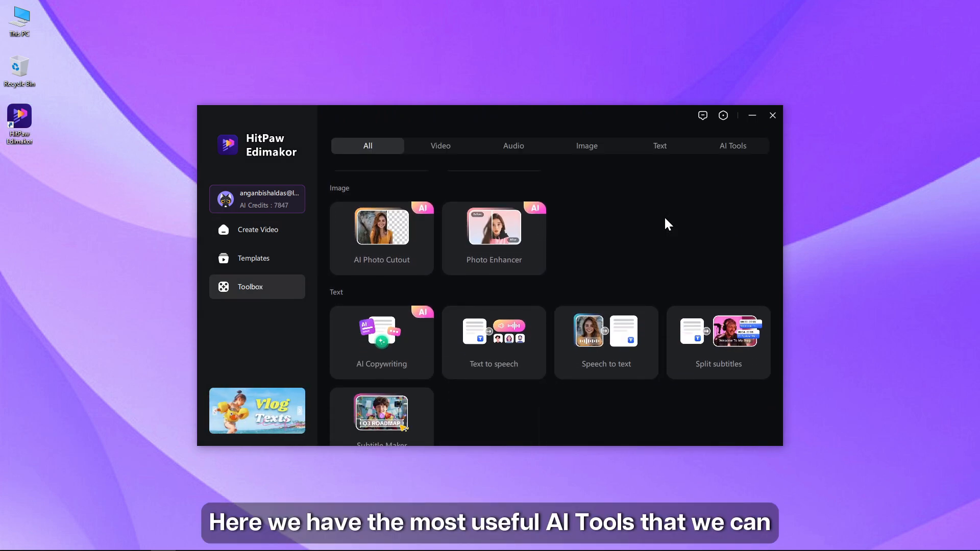
{"action": "scroll", "scroll_direction": "up", "scroll_amount": 3}
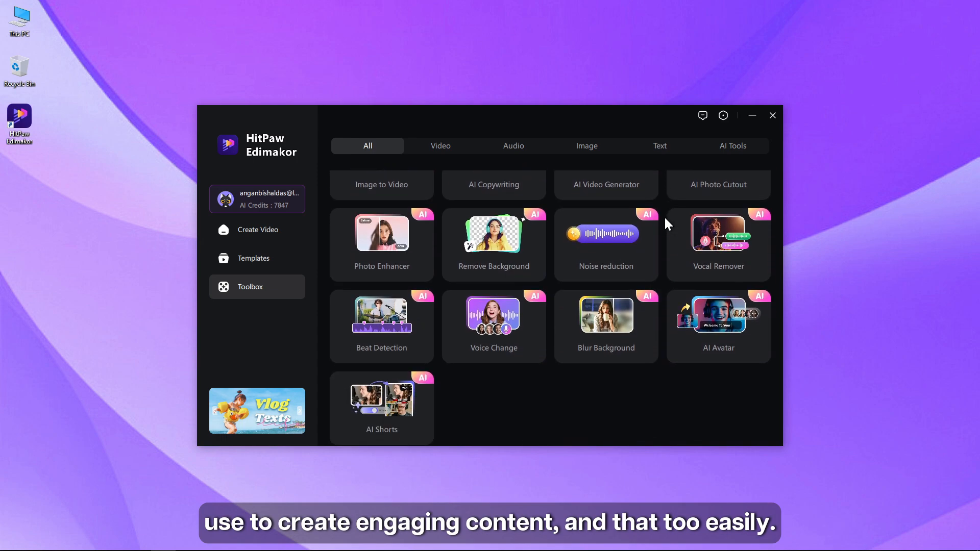
{"action": "scroll", "scroll_direction": "down", "scroll_amount": 3}
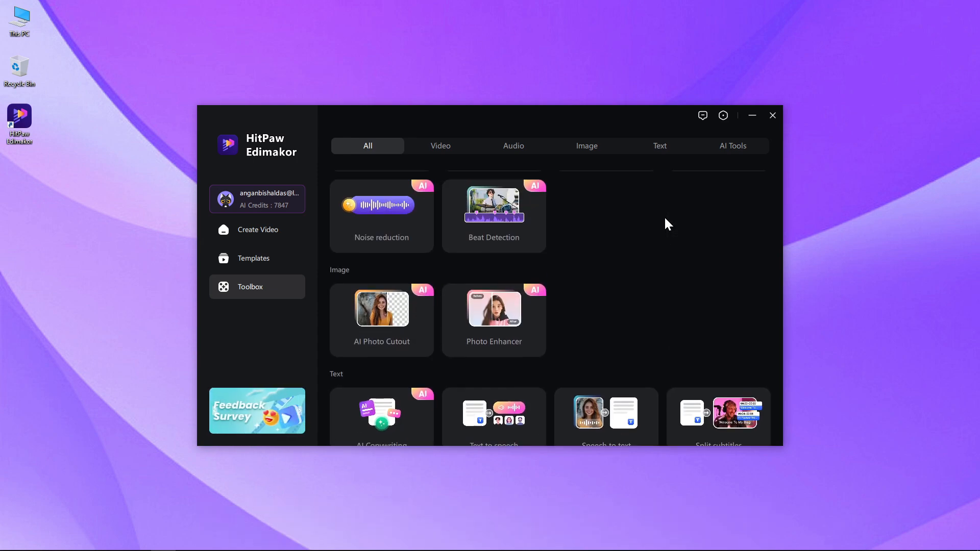
{"action": "scroll", "scroll_direction": "up", "scroll_amount": 3}
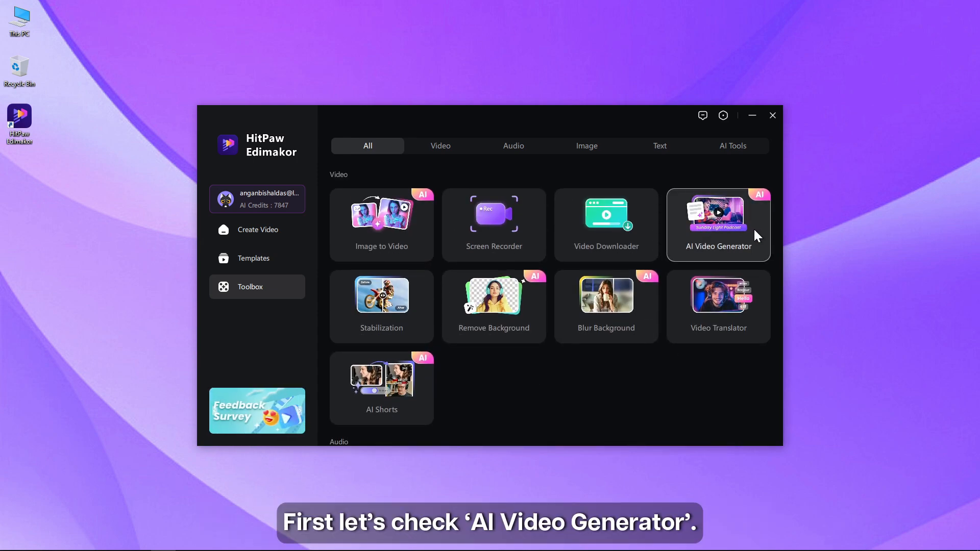
{"action": "mouse_move", "coordinate": [711, 250]}
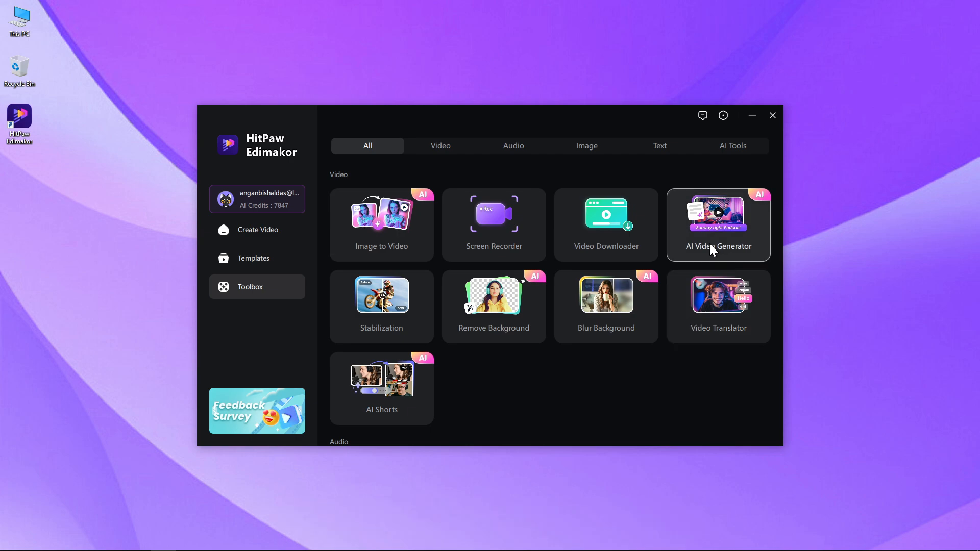
- Generate a draft video from the idea 'spiritual development among children' using Auto-pick footage
{"action": "left_click", "coordinate": [718, 225]}
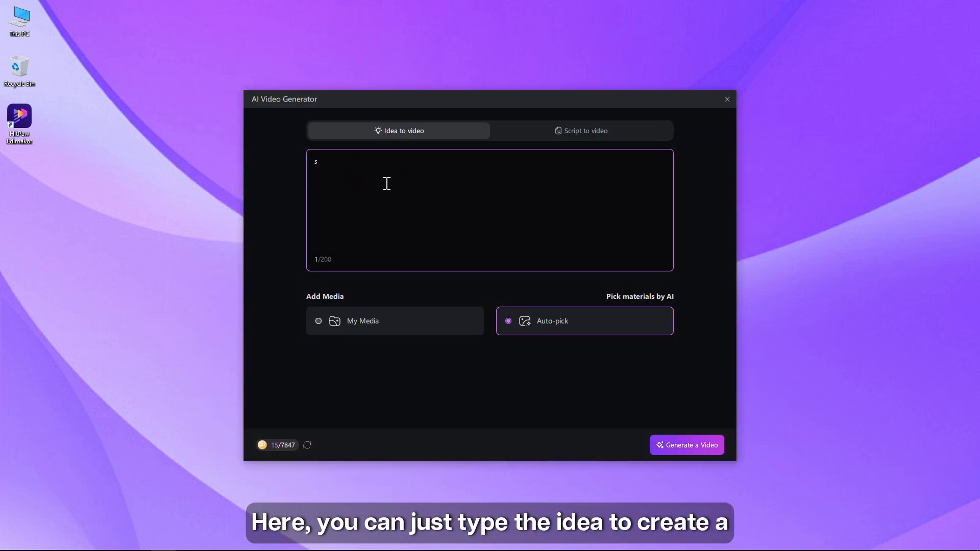
{"action": "type", "text": "spiritual development among children"}
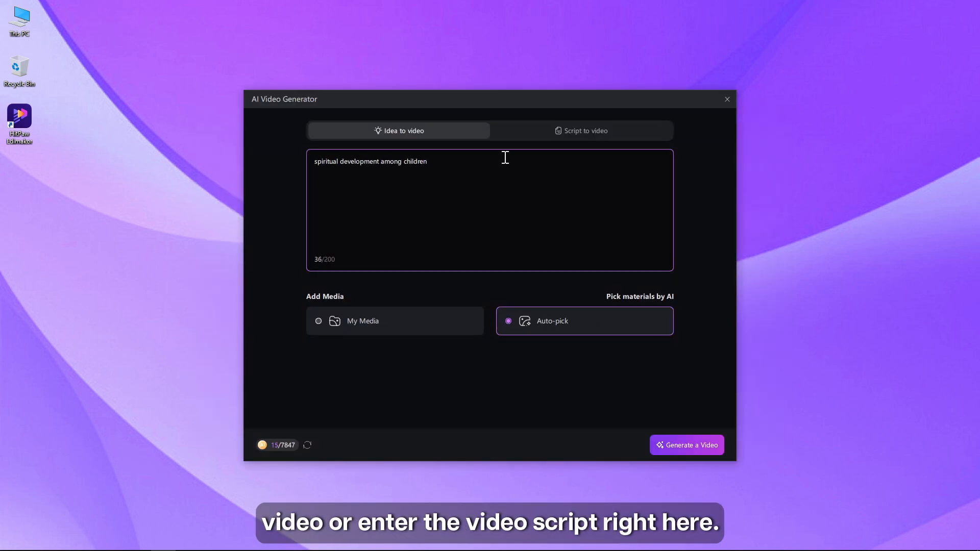
{"action": "left_click", "coordinate": [580, 131]}
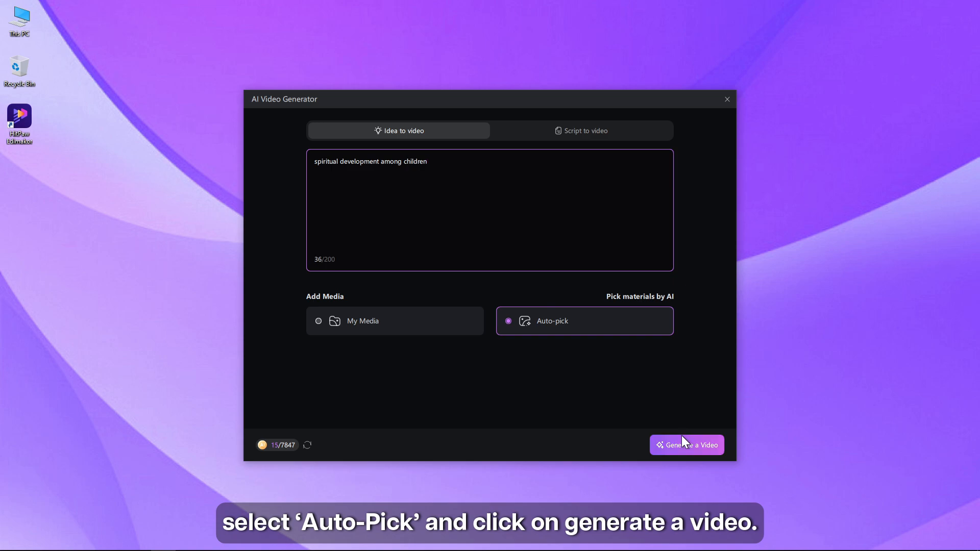
{"action": "left_click", "coordinate": [687, 444]}
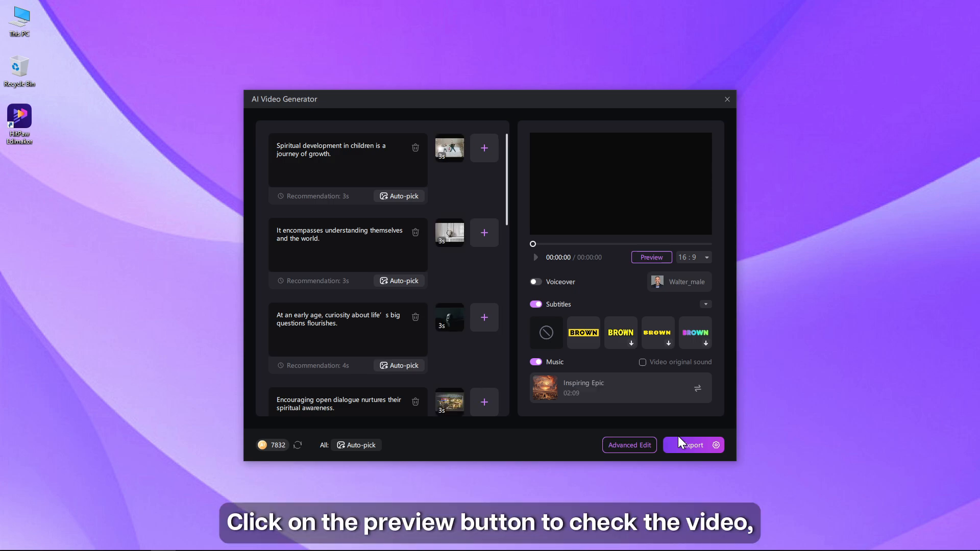
{"action": "mouse_move", "coordinate": [610, 305]}
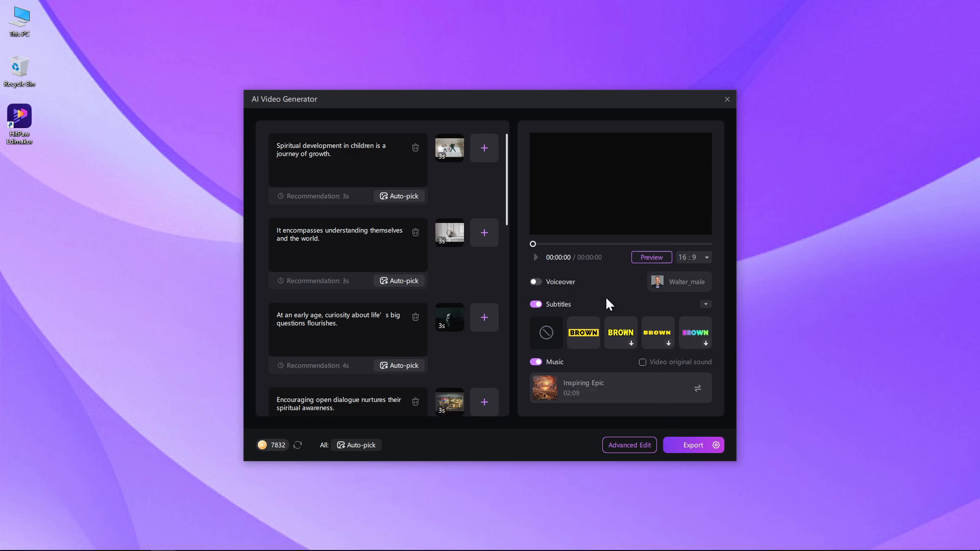
- Play and pause the generated video preview, then export it as MP4
{"action": "left_click", "coordinate": [535, 256]}
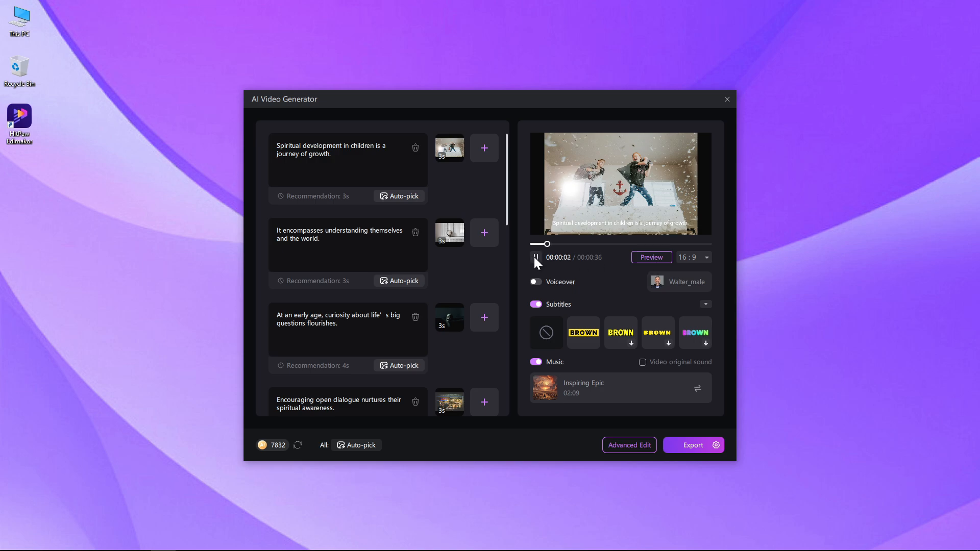
{"action": "left_click", "coordinate": [694, 257]}
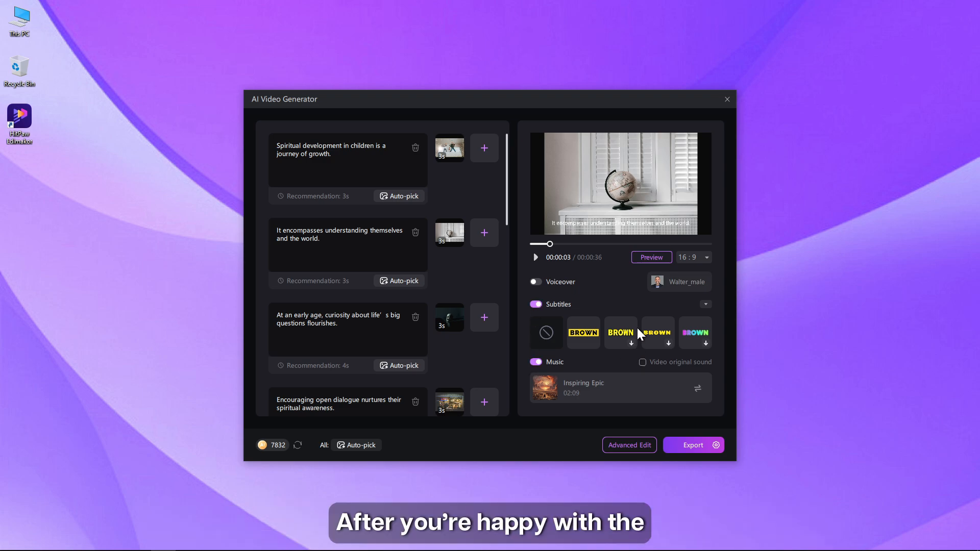
{"action": "left_click", "coordinate": [688, 445]}
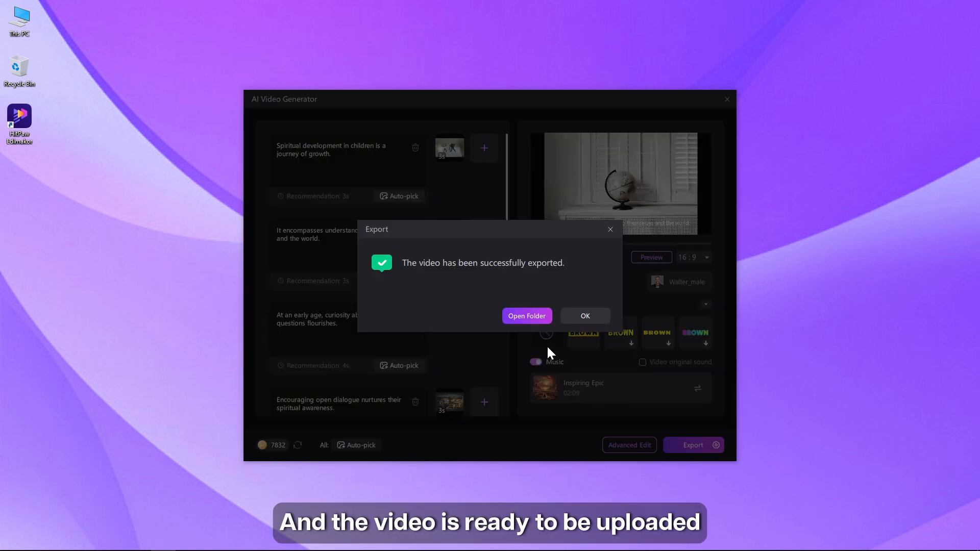
- View the exported file in its AIVideoGenerator folder, then close Explorer and the generator
{"action": "left_click", "coordinate": [525, 316]}
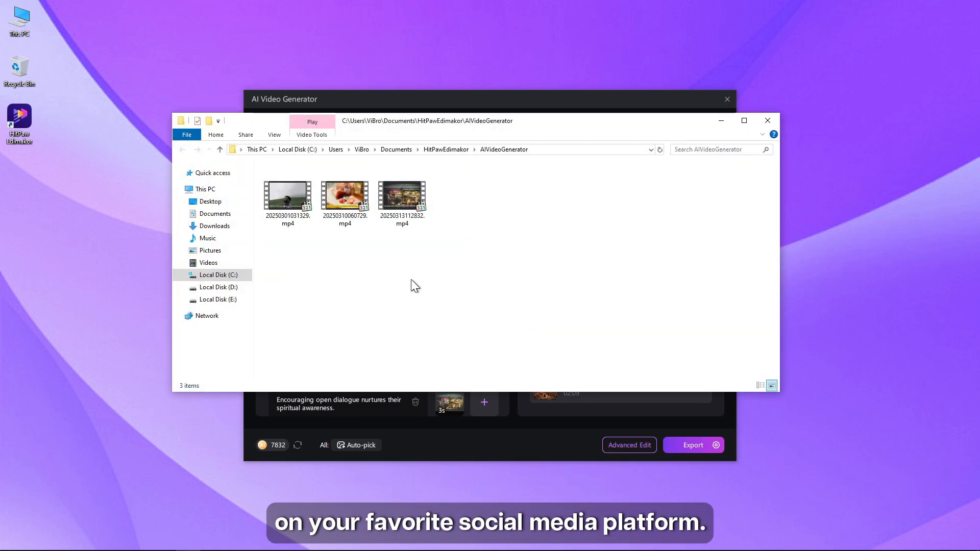
{"action": "left_click", "coordinate": [767, 120]}
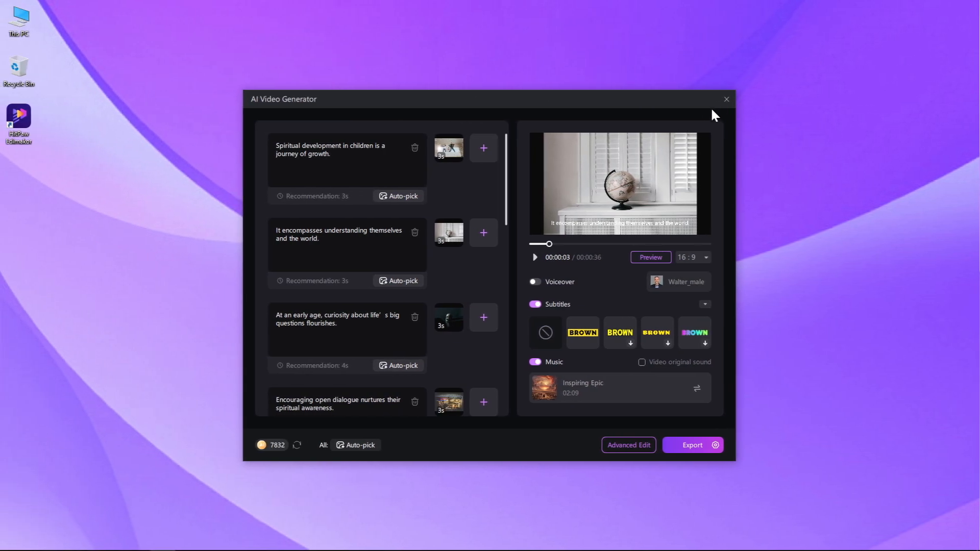
{"action": "left_click", "coordinate": [726, 99]}
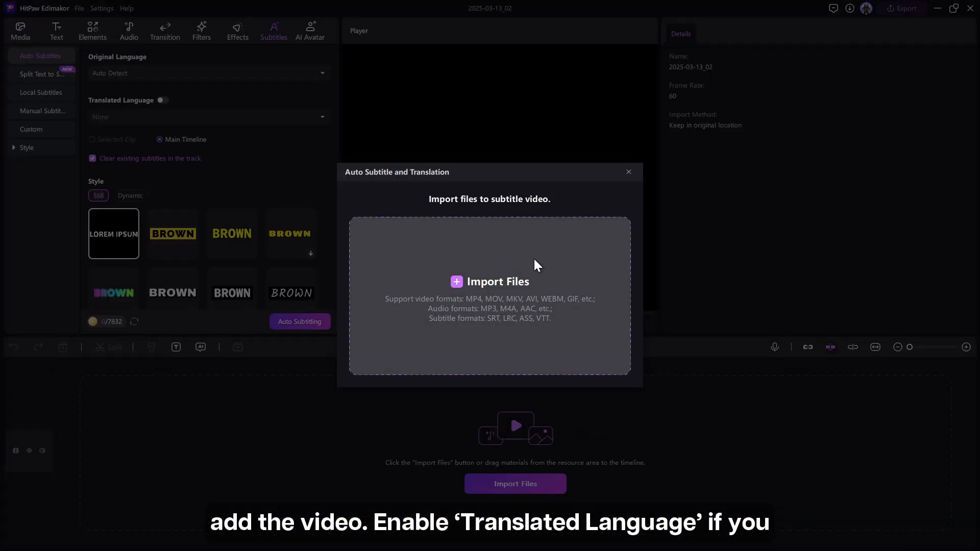
- Import the talk-show interview video into the auto-subtitle project
{"action": "left_click", "coordinate": [490, 282]}
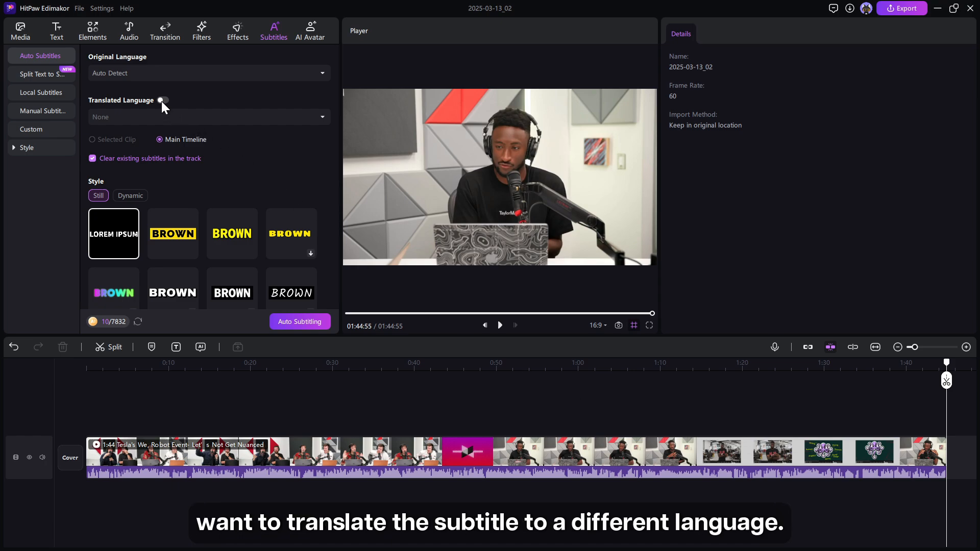
- Auto-subtitle the timeline in the BROWN yellow-boxed style with translation off, then open AI Avatar
{"action": "left_click", "coordinate": [162, 101]}
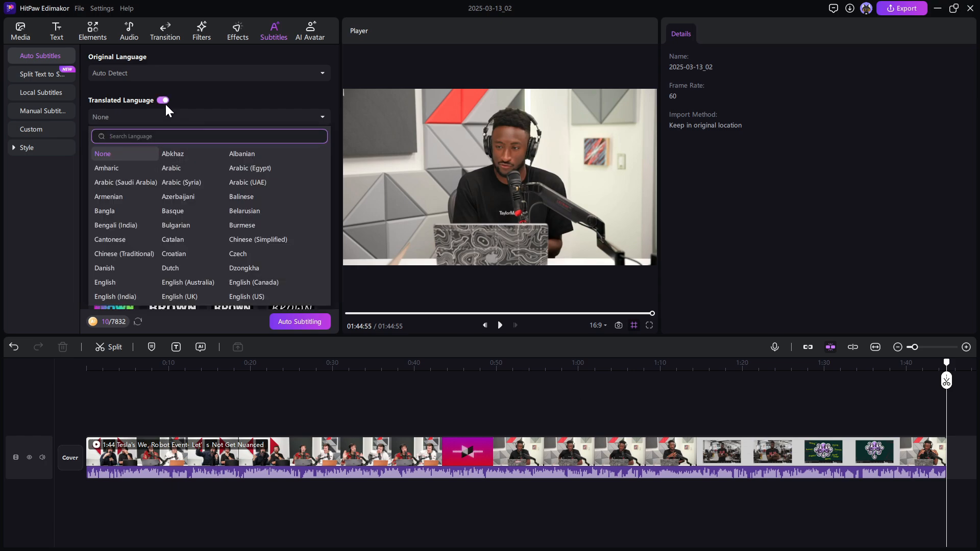
{"action": "left_click", "coordinate": [163, 101]}
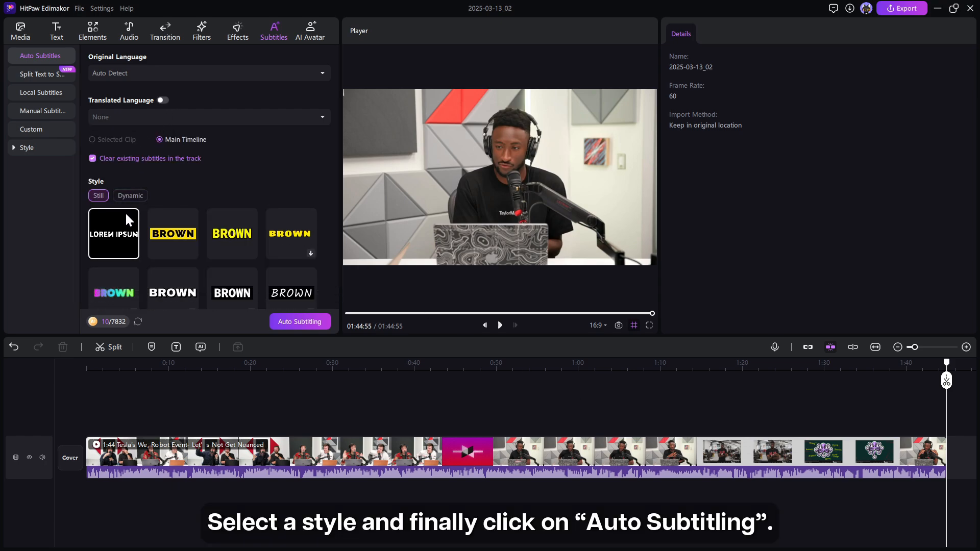
{"action": "left_click", "coordinate": [173, 233]}
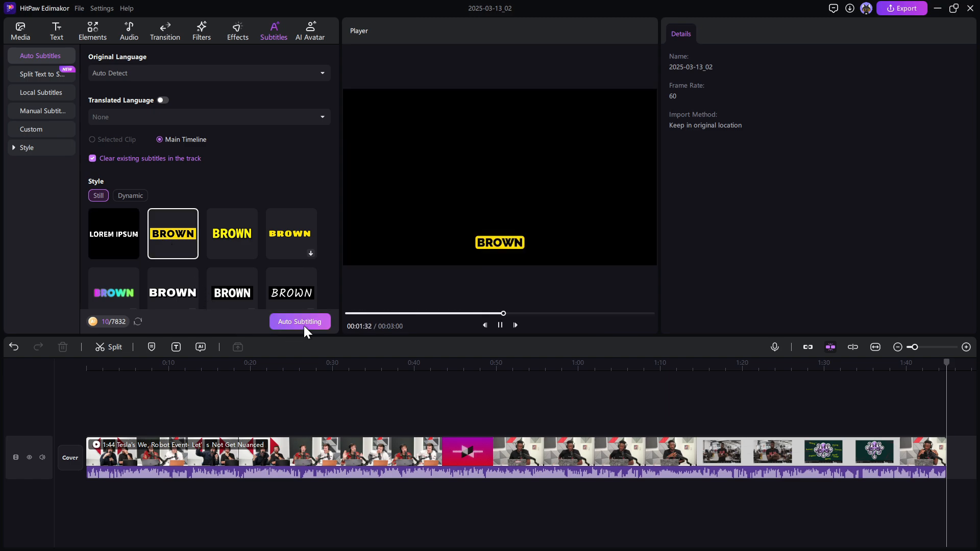
{"action": "left_click", "coordinate": [300, 321]}
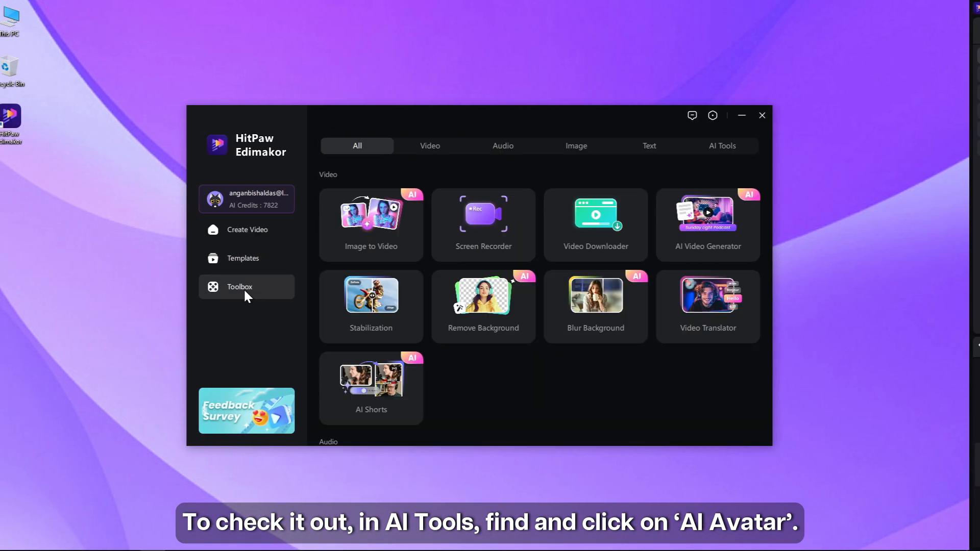
{"action": "left_click", "coordinate": [722, 146]}
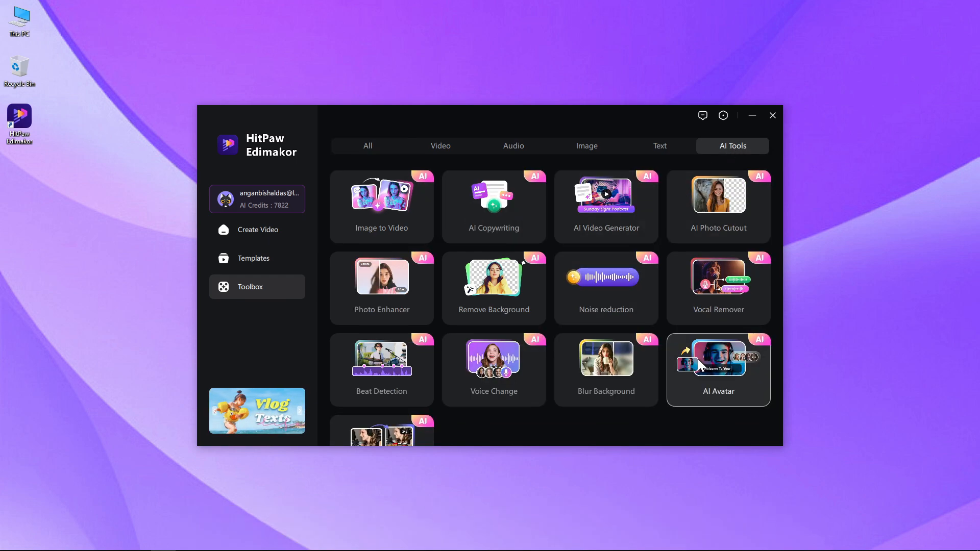
{"action": "left_click", "coordinate": [718, 370]}
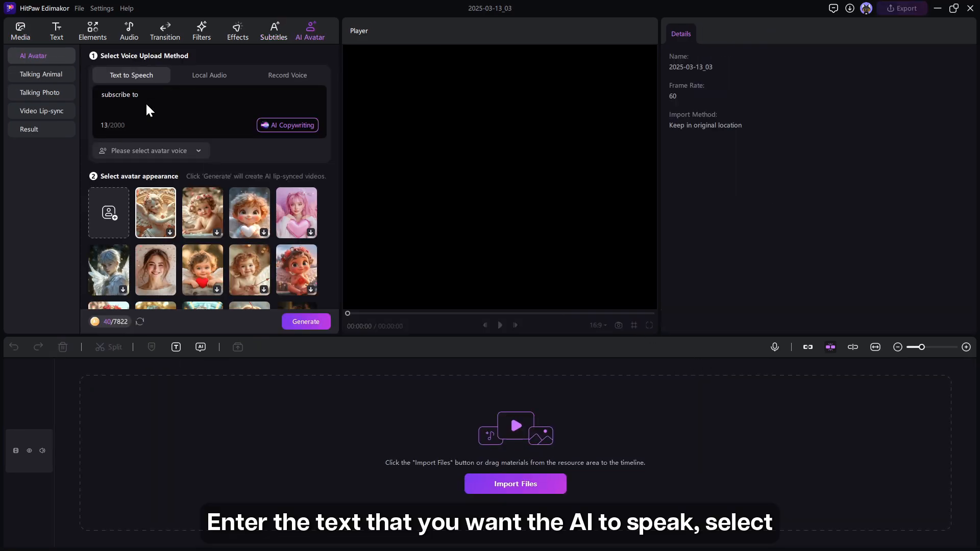
- Enter 'hitpaw edimakor' as the speech script and choose an avatar voice
{"action": "type", "text": "hitpaw edimakor"}
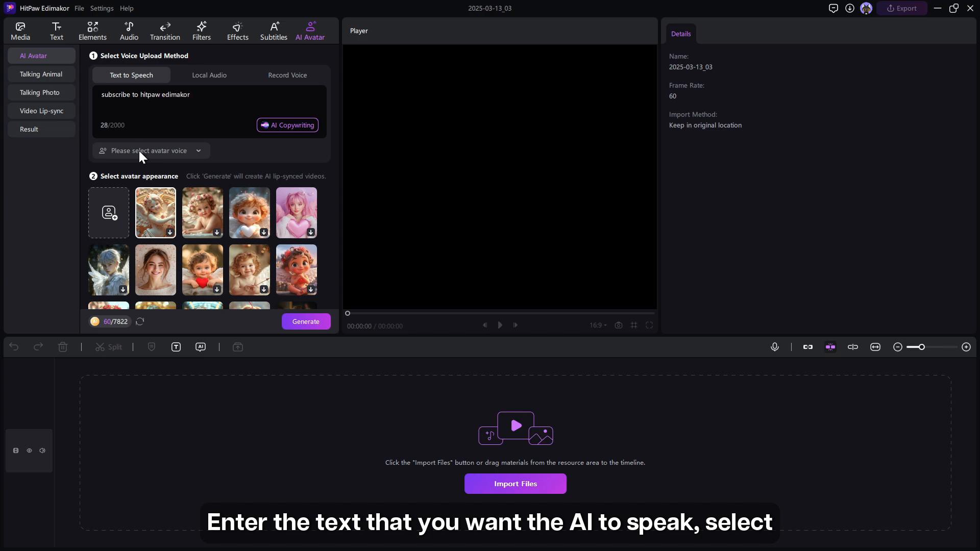
{"action": "left_click", "coordinate": [150, 150]}
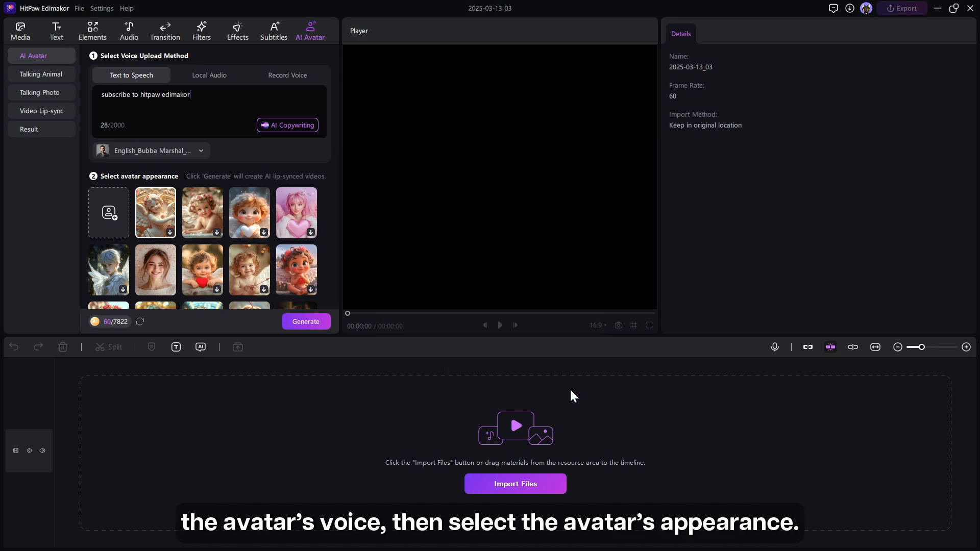
{"action": "scroll", "scroll_direction": "down", "scroll_amount": 3}
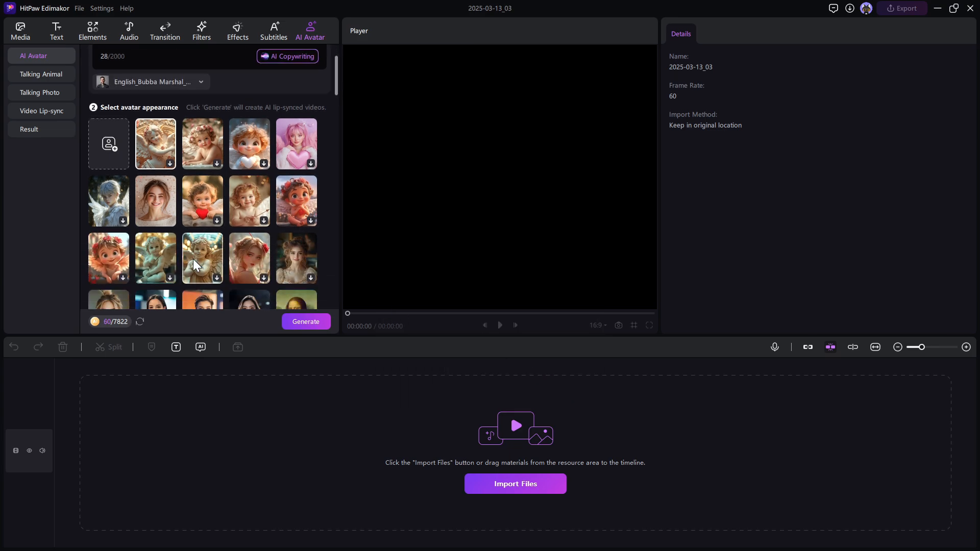
{"action": "scroll", "scroll_direction": "down", "scroll_amount": 3}
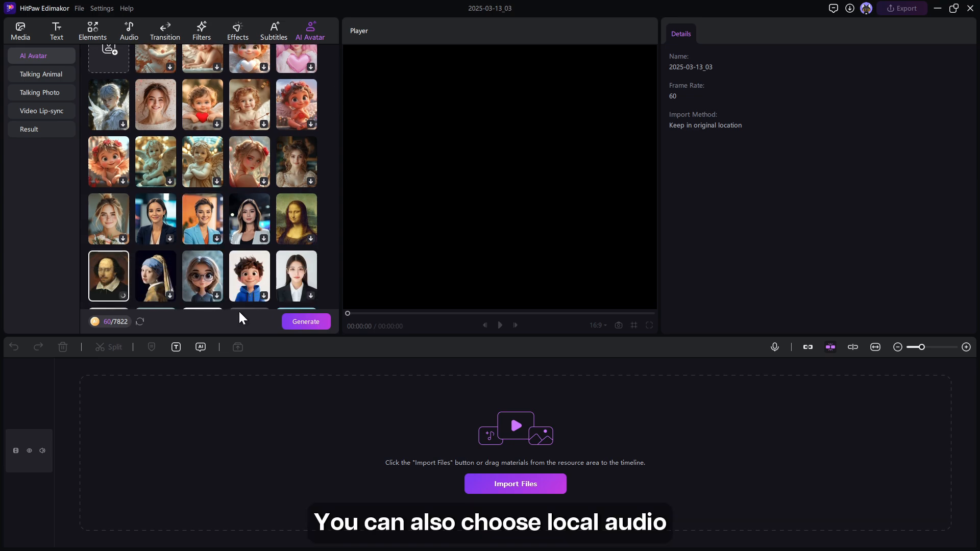
{"action": "left_click", "coordinate": [287, 75]}
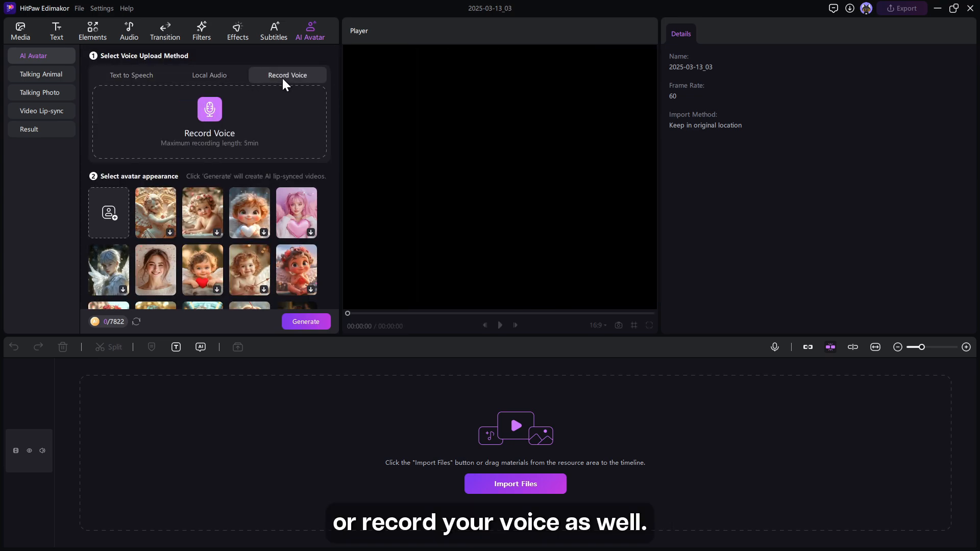
- Generate the Shakespeare talking avatar clip and auto-subtitle it
{"action": "left_click", "coordinate": [131, 75]}
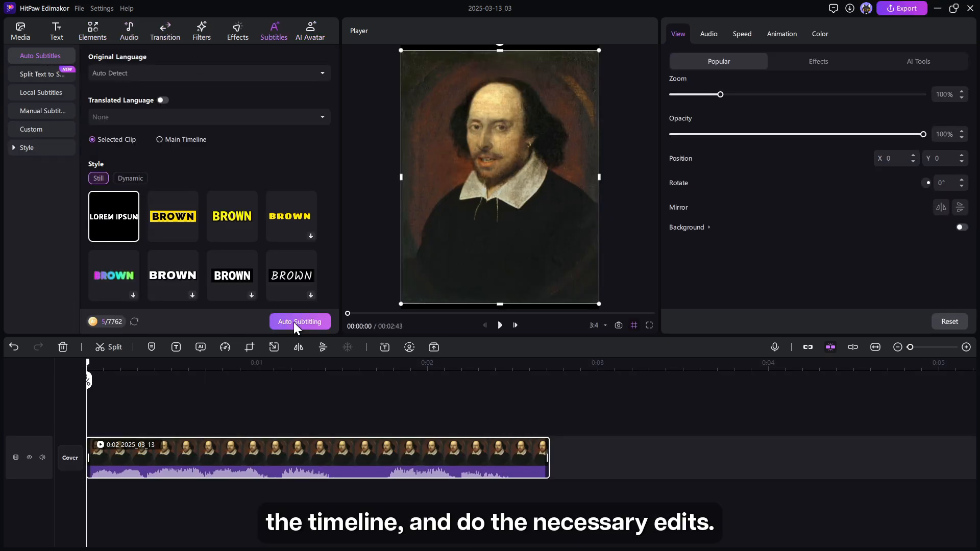
{"action": "left_click", "coordinate": [300, 323]}
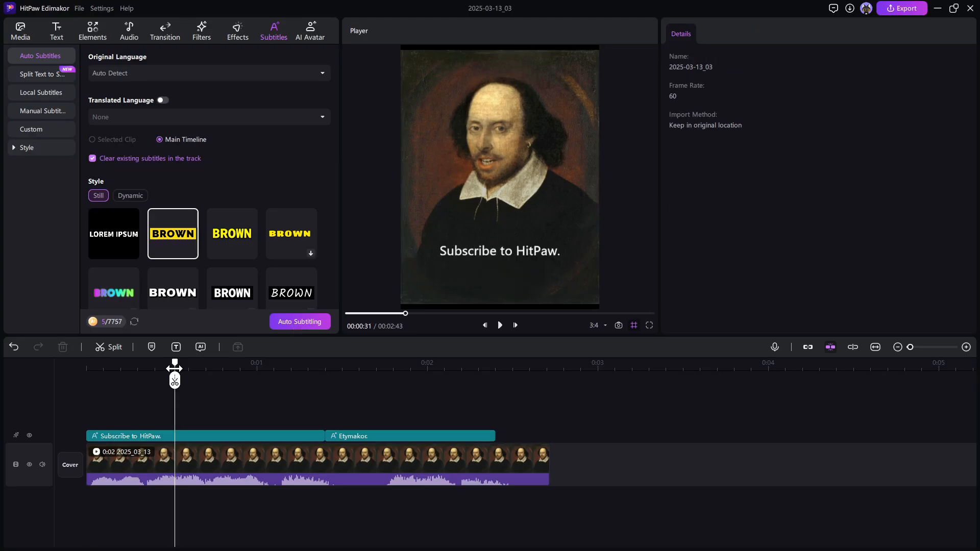
{"action": "left_click", "coordinate": [902, 8]}
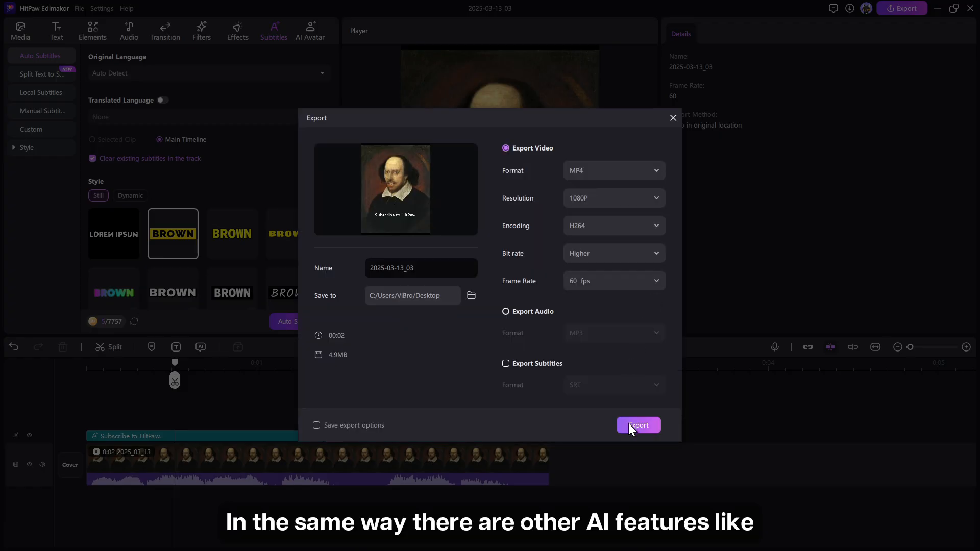
{"action": "mouse_move", "coordinate": [646, 321]}
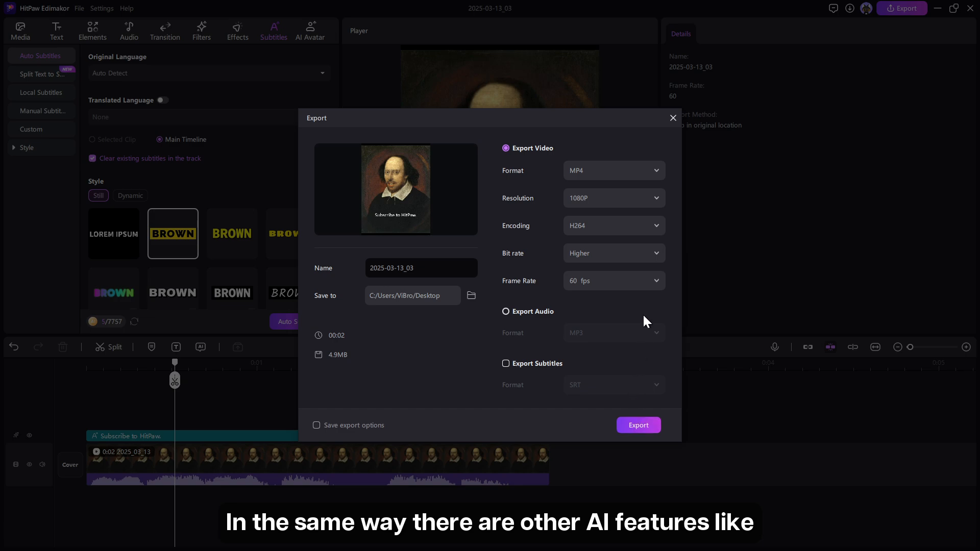
- Export the subtitled avatar video as MP4 at 1080P, H264, 60 fps
{"action": "left_click", "coordinate": [673, 118]}
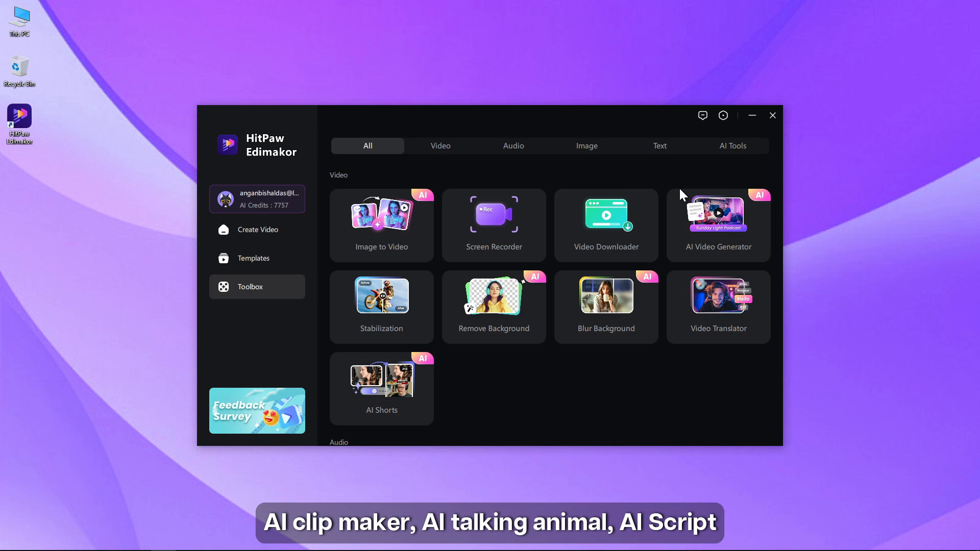
{"action": "scroll", "scroll_direction": "down", "scroll_amount": 3}
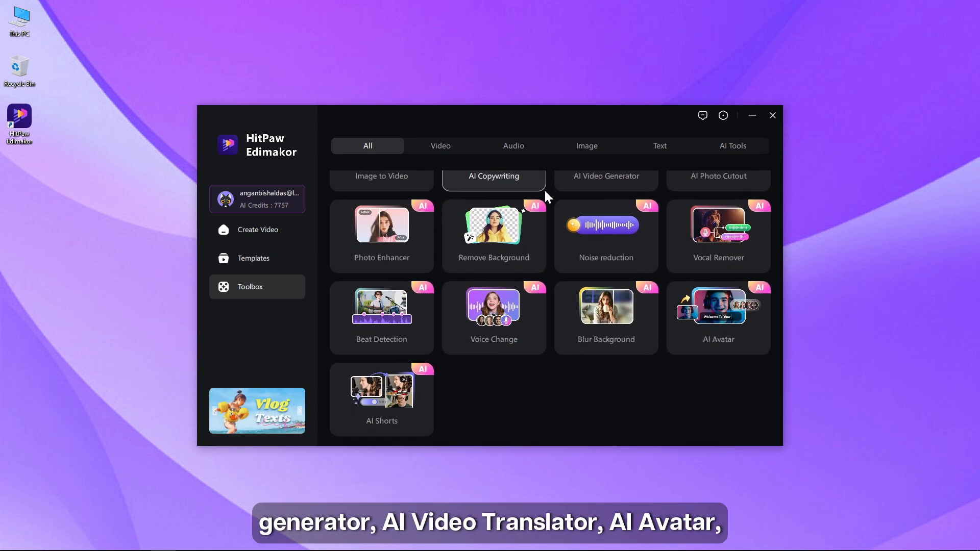
{"action": "scroll", "scroll_direction": "up", "scroll_amount": 3}
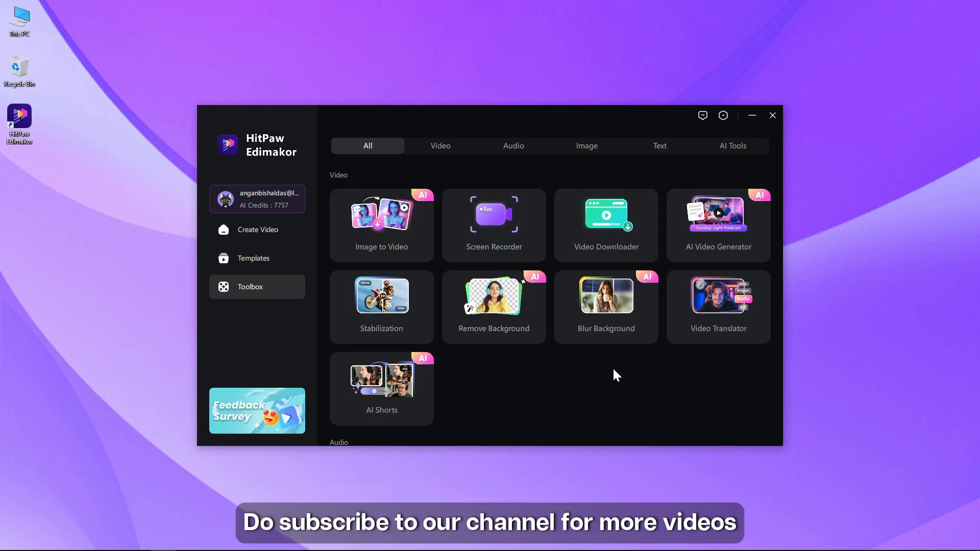
{"action": "mouse_move", "coordinate": [631, 372]}
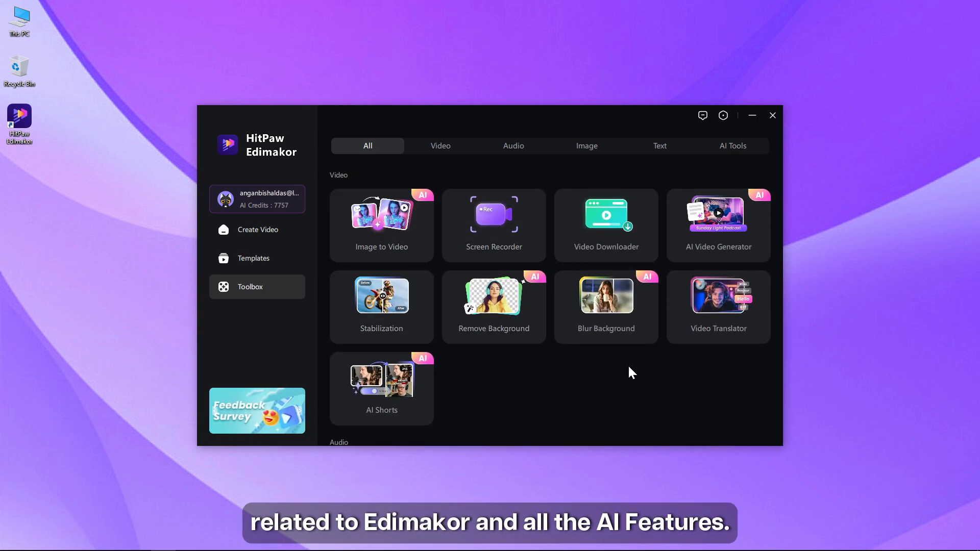